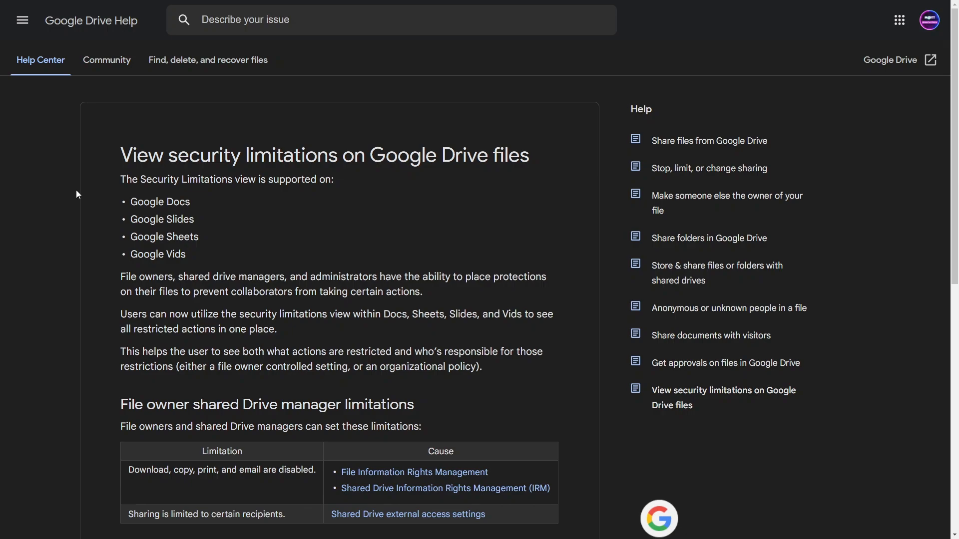
Scroll through the sheet and inspect the formula behind the imported limitations table.
{"action": "scroll", "scroll_direction": "down", "scroll_amount": 3}
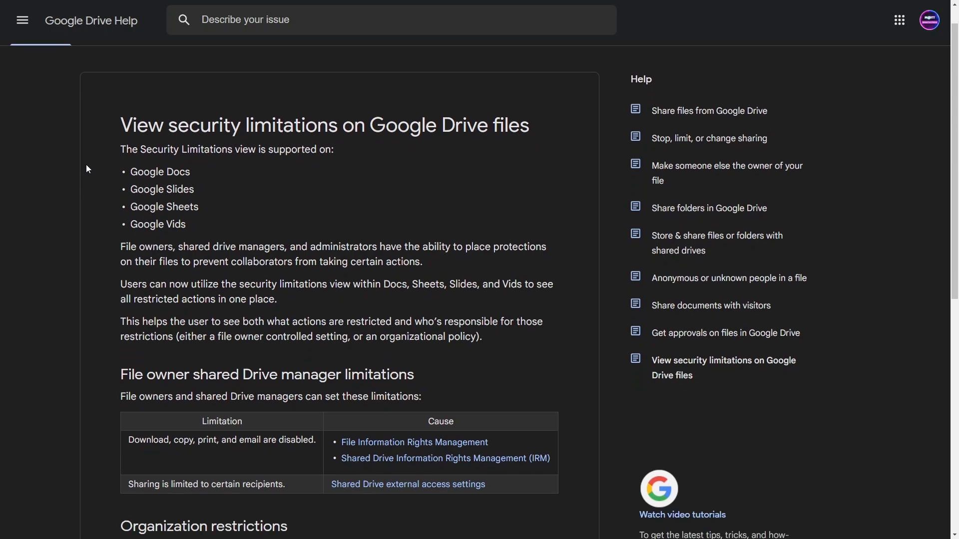
{"action": "scroll", "scroll_direction": "down", "scroll_amount": 3}
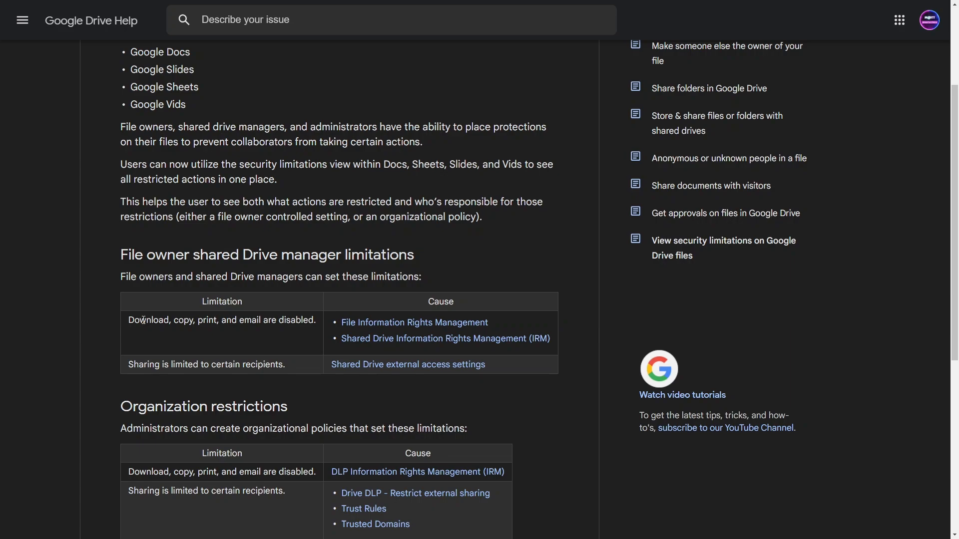
{"action": "scroll", "scroll_direction": "down", "scroll_amount": 3}
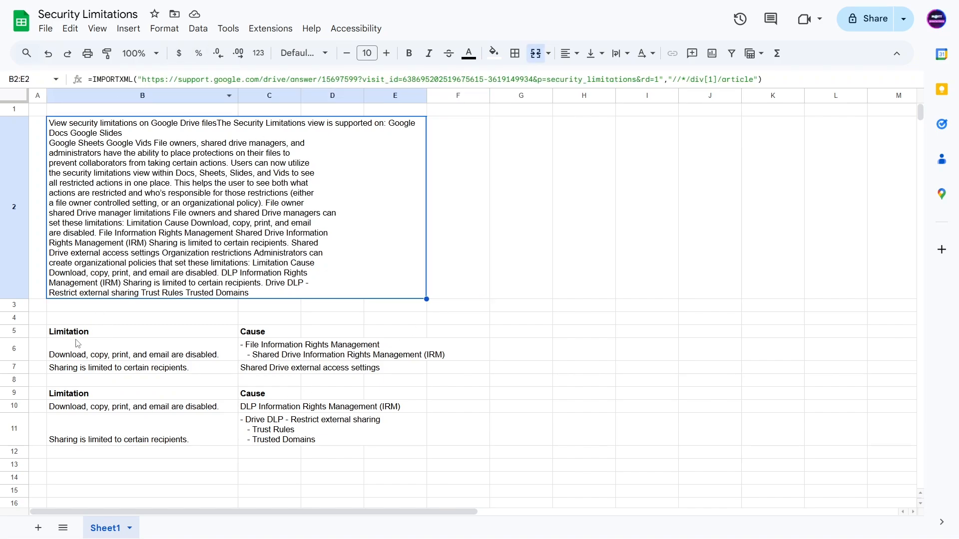
{"action": "left_click", "coordinate": [69, 331]}
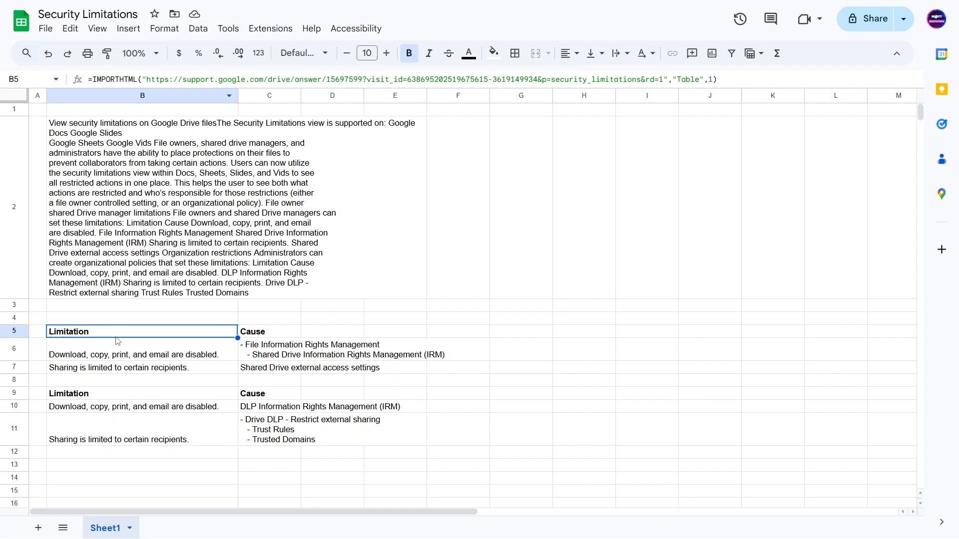
{"action": "left_click", "coordinate": [332, 332]}
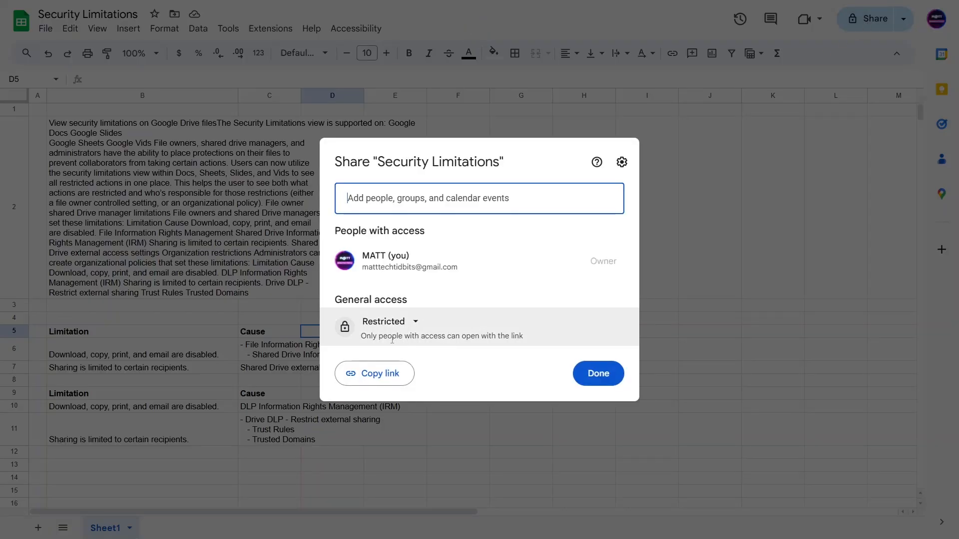
Set General access to Anyone with the link (Viewer), leave viewer download/print/copy allowed, and close sharing.
{"action": "left_click", "coordinate": [387, 321]}
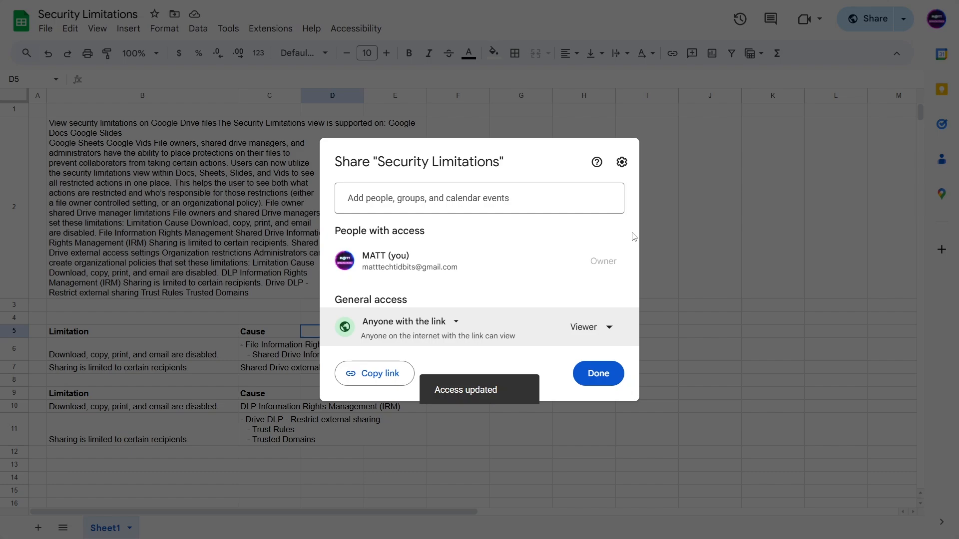
{"action": "left_click", "coordinate": [622, 162]}
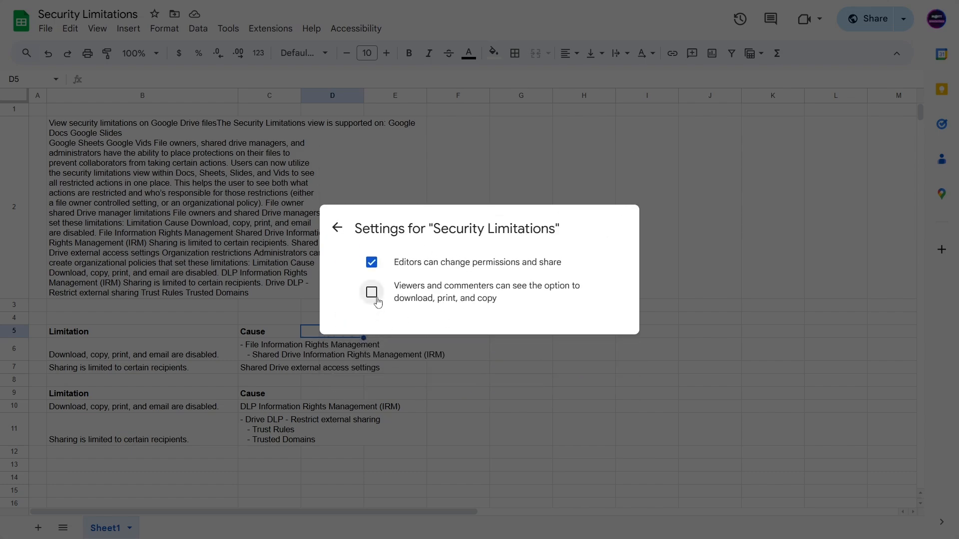
{"action": "left_click", "coordinate": [372, 293]}
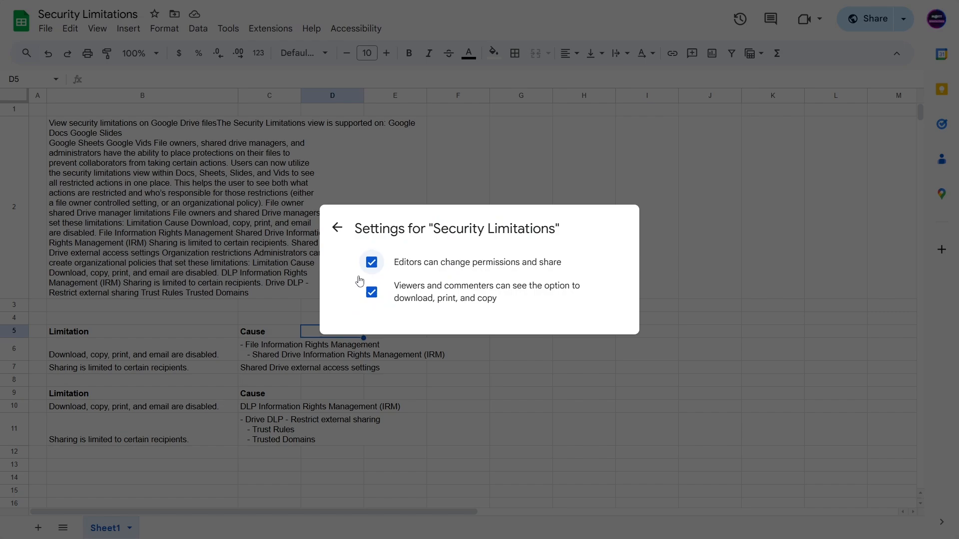
{"action": "left_click", "coordinate": [372, 291]}
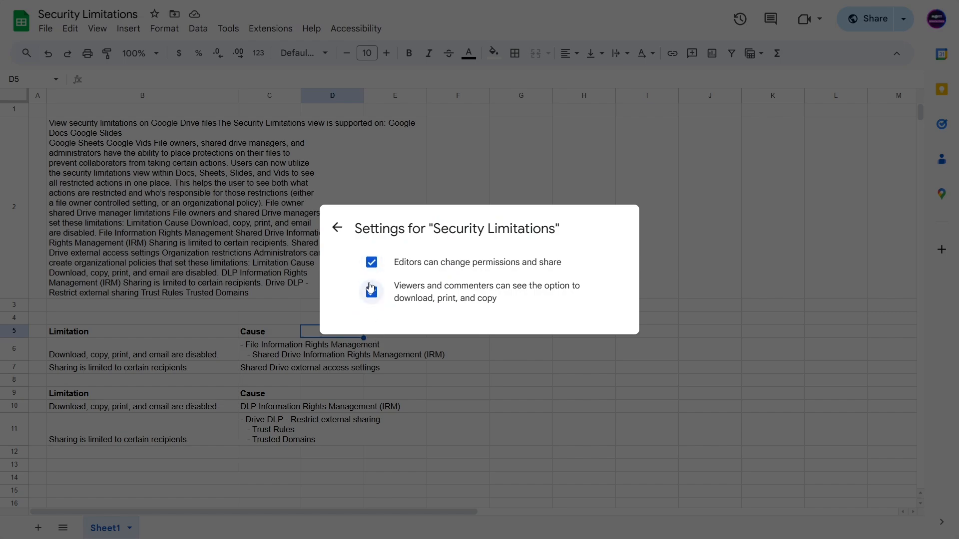
{"action": "left_click", "coordinate": [372, 291]}
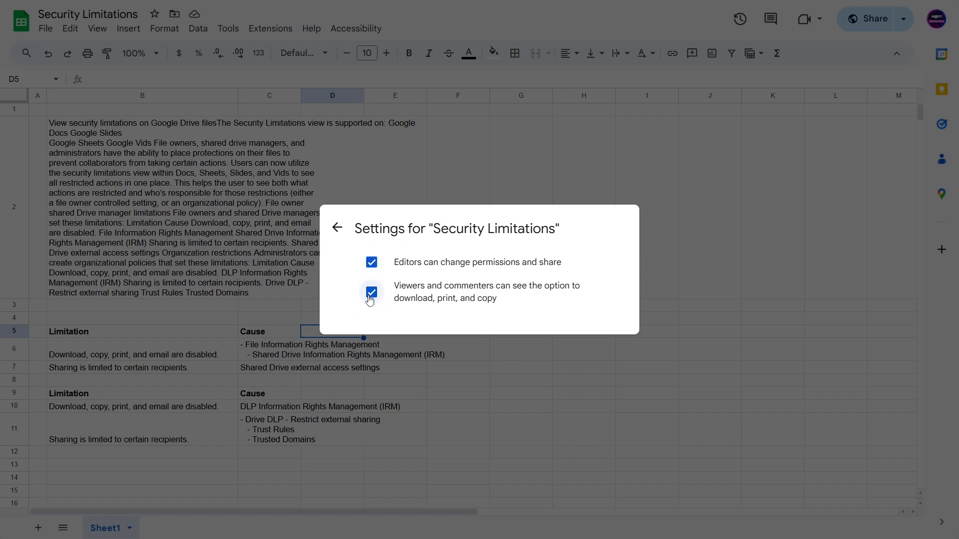
{"action": "left_click", "coordinate": [337, 228]}
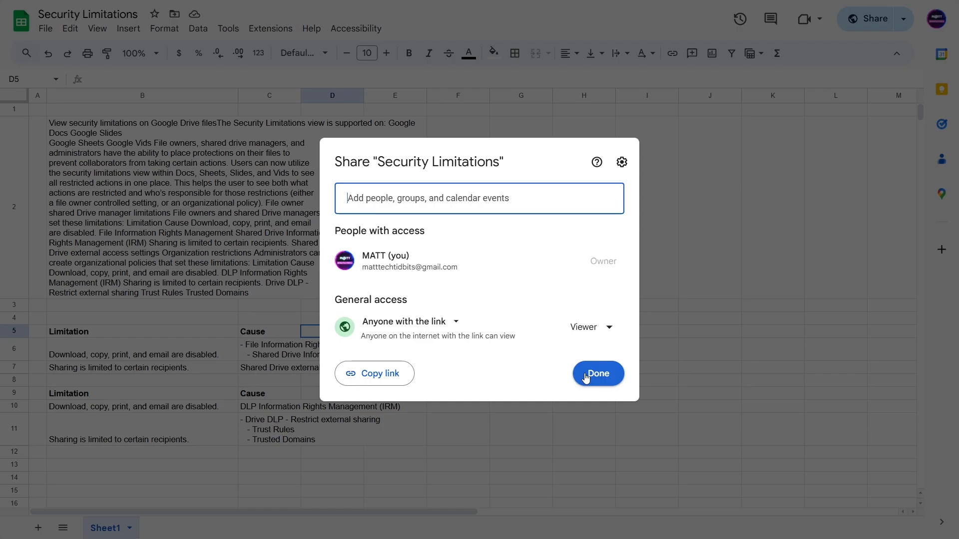
{"action": "left_click", "coordinate": [597, 374]}
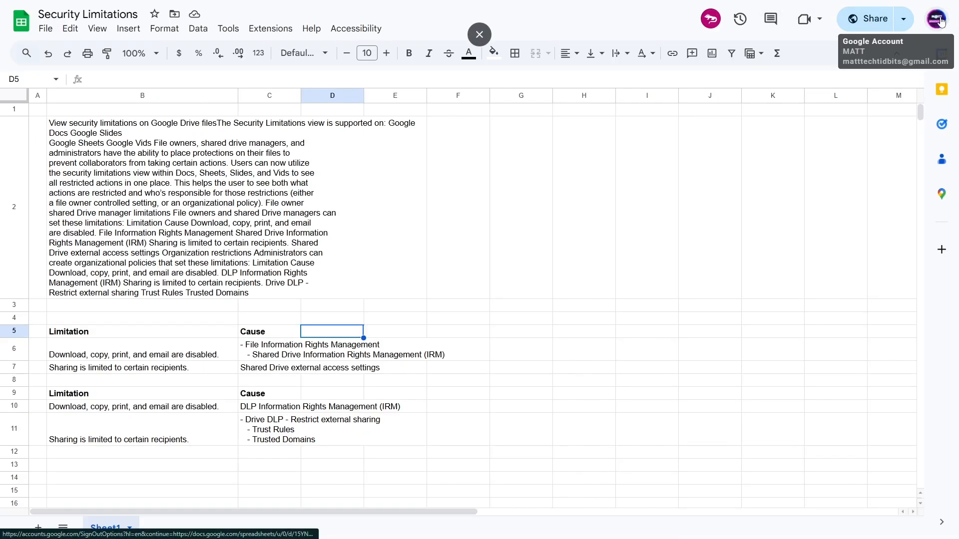
In the sharing settings, disable 'Viewers and commenters can download, print, and copy'.
{"action": "left_click", "coordinate": [868, 18]}
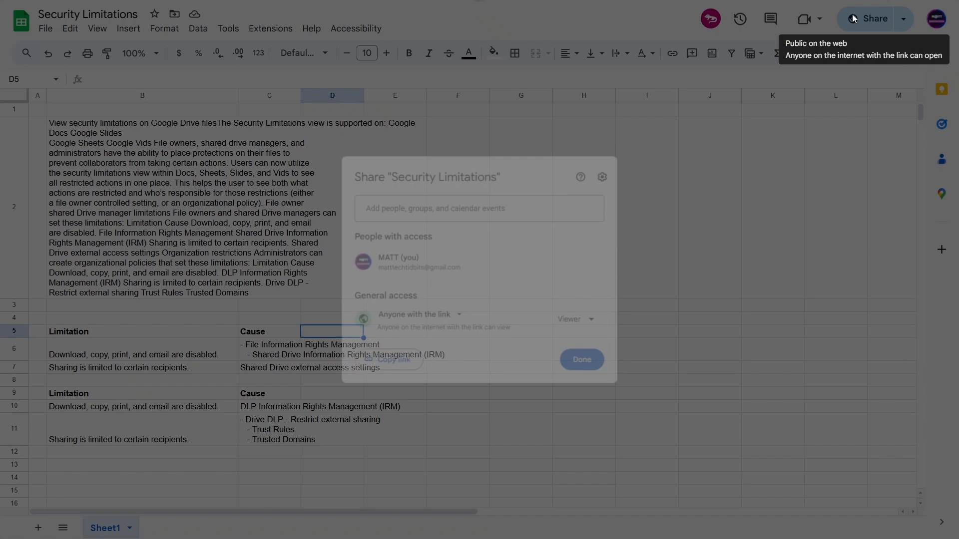
{"action": "left_click", "coordinate": [601, 176]}
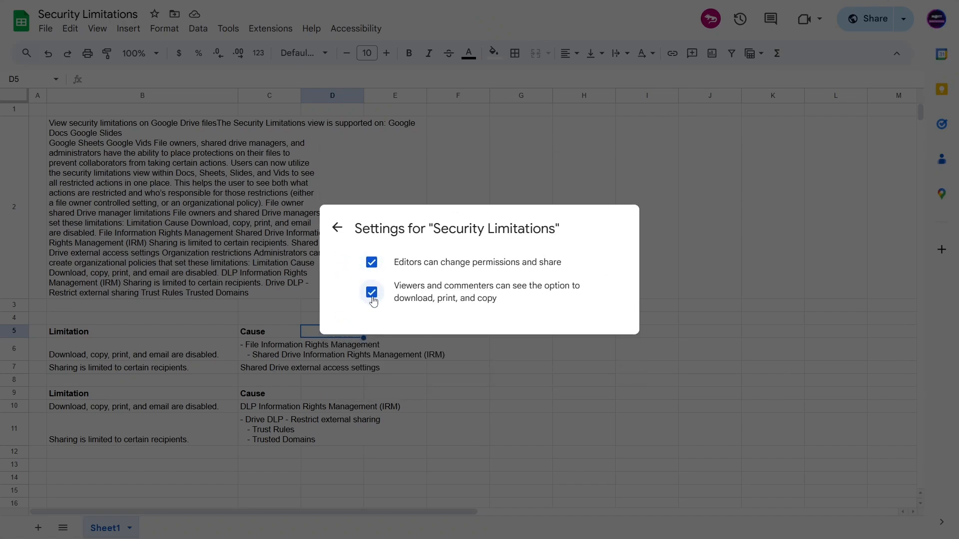
{"action": "left_click", "coordinate": [372, 292]}
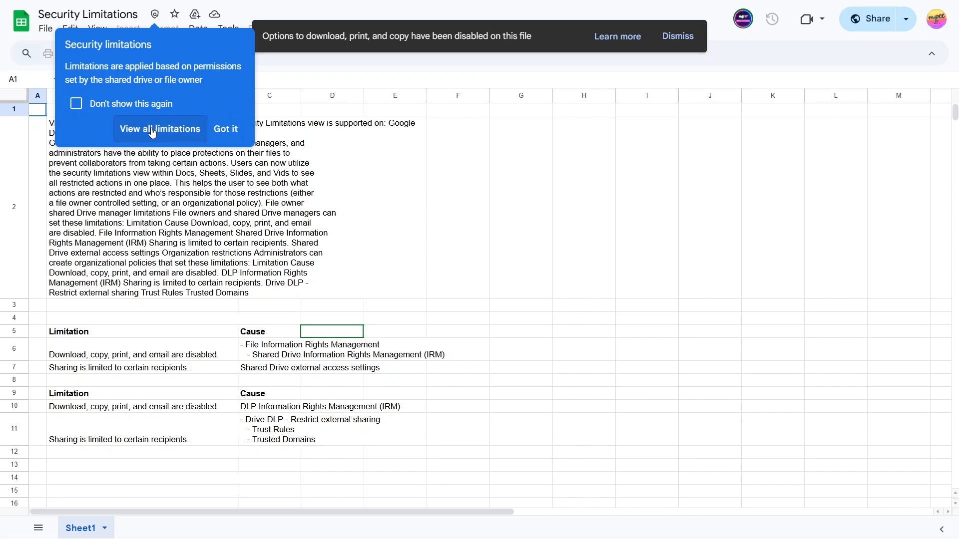
View the full Security limitations list in the side panel, then close it.
{"action": "left_click", "coordinate": [160, 129]}
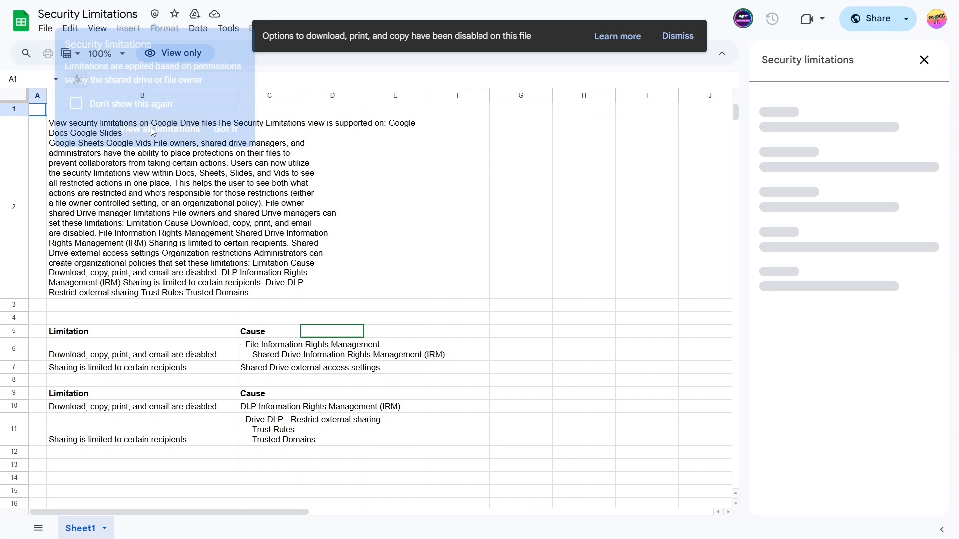
{"action": "left_click", "coordinate": [225, 128]}
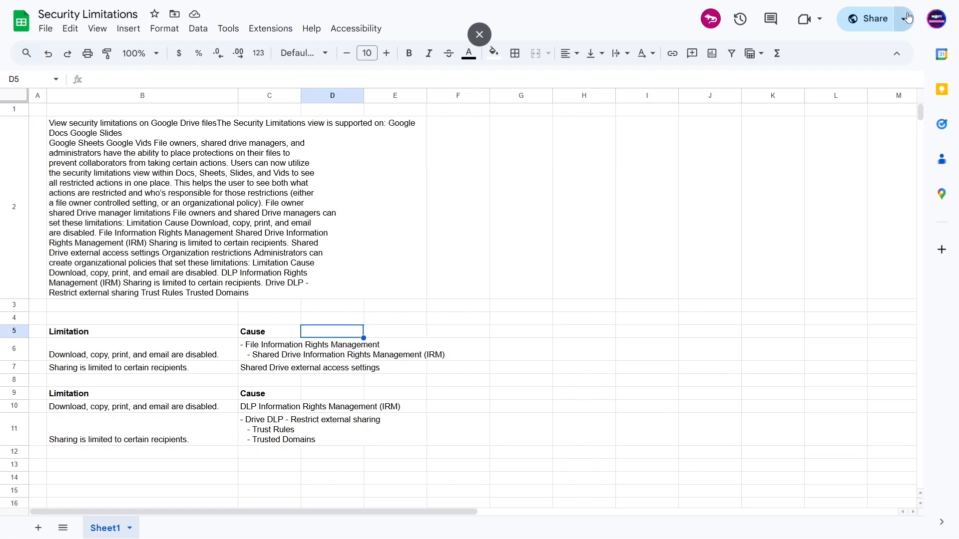
In sharing settings, uncheck 'Editors can change permissions and share', then close the dialog.
{"action": "left_click", "coordinate": [866, 18]}
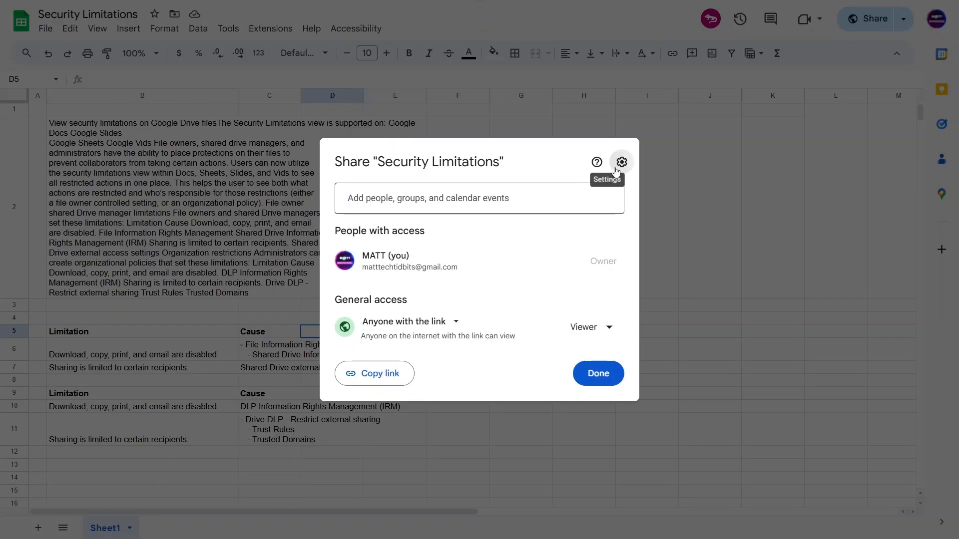
{"action": "left_click", "coordinate": [620, 162]}
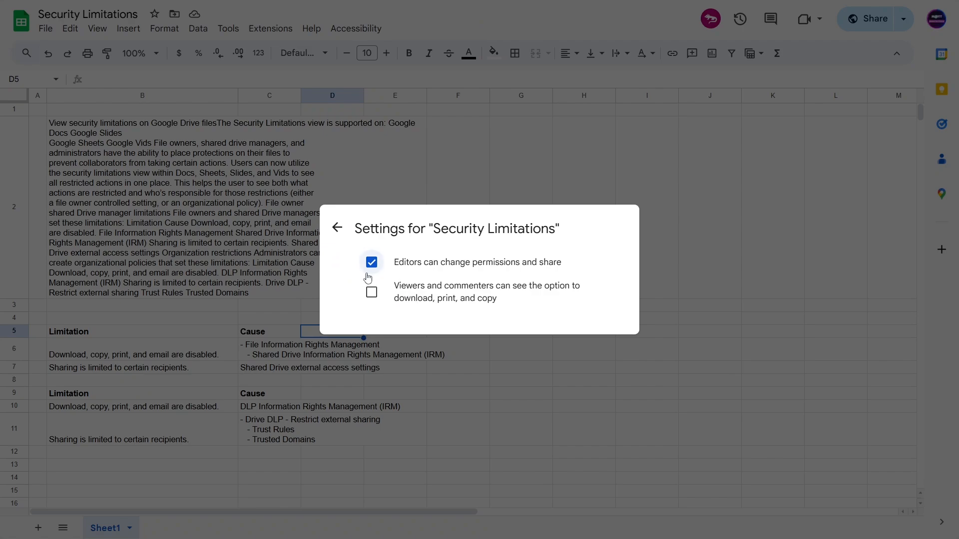
{"action": "mouse_move", "coordinate": [367, 271]}
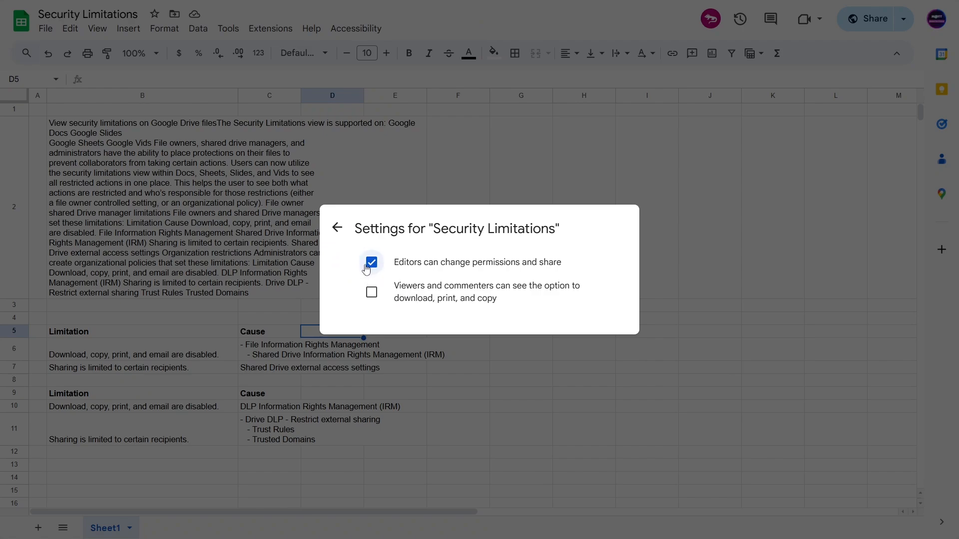
{"action": "left_click", "coordinate": [371, 262]}
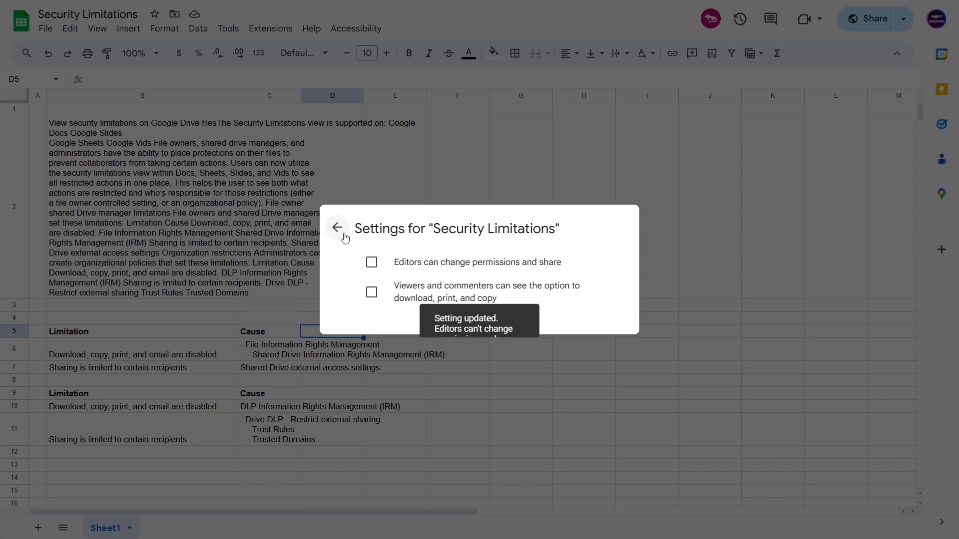
{"action": "left_click", "coordinate": [337, 228]}
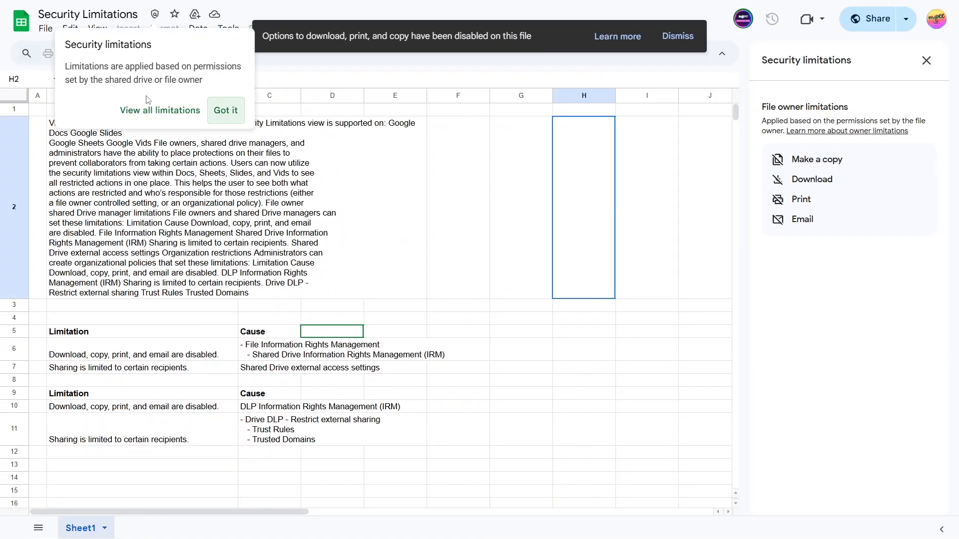
{"action": "mouse_move", "coordinate": [806, 247]}
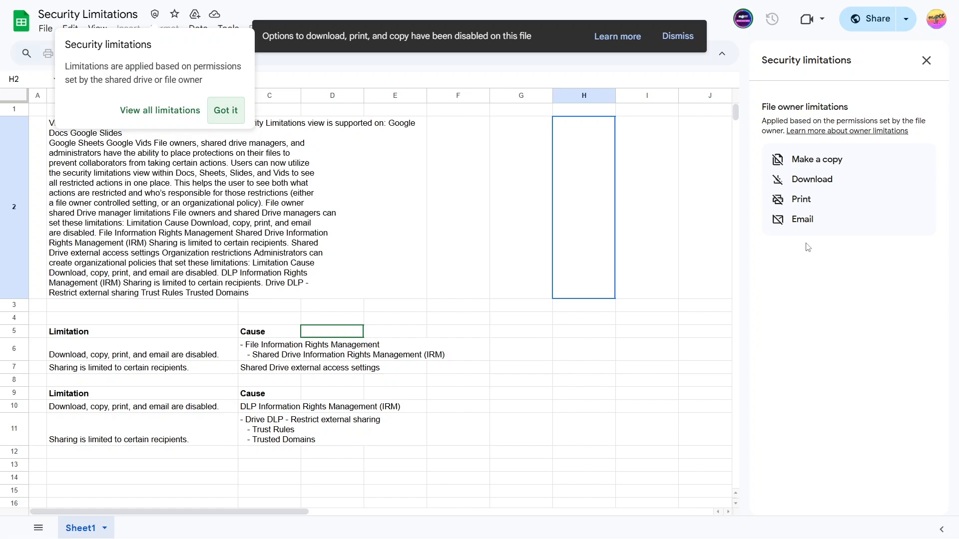
{"action": "left_click", "coordinate": [224, 110]}
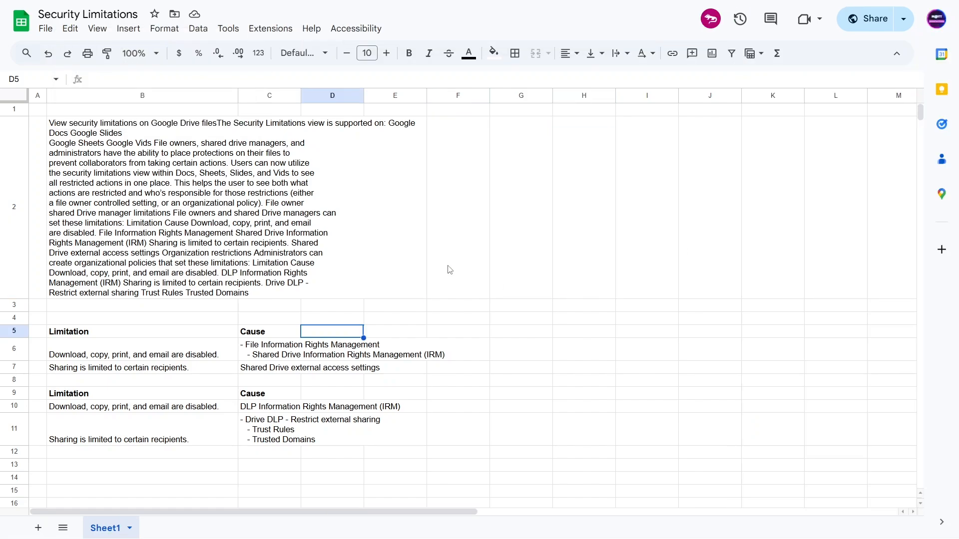
Share the spreadsheet with a second account as Editor with Notify people turned off.
{"action": "left_click", "coordinate": [866, 18]}
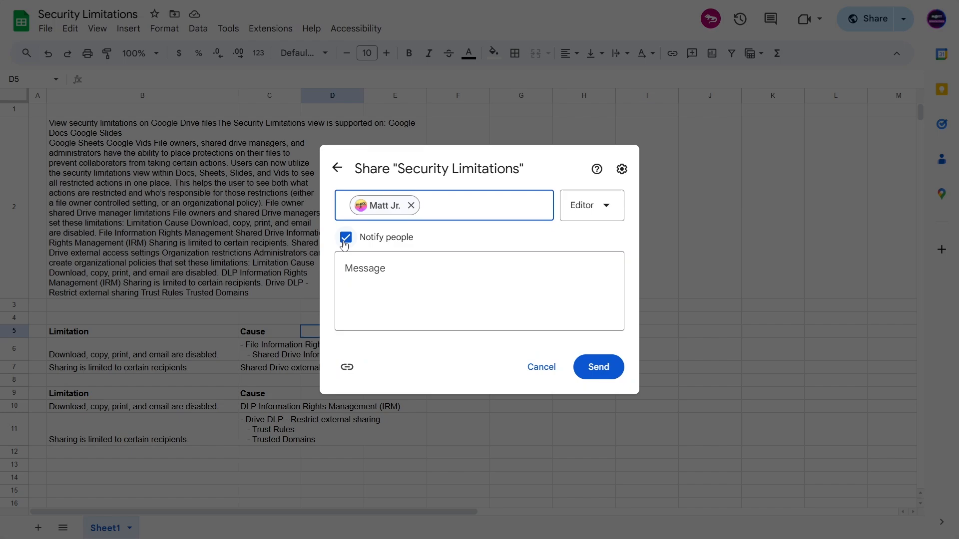
{"action": "left_click", "coordinate": [597, 367]}
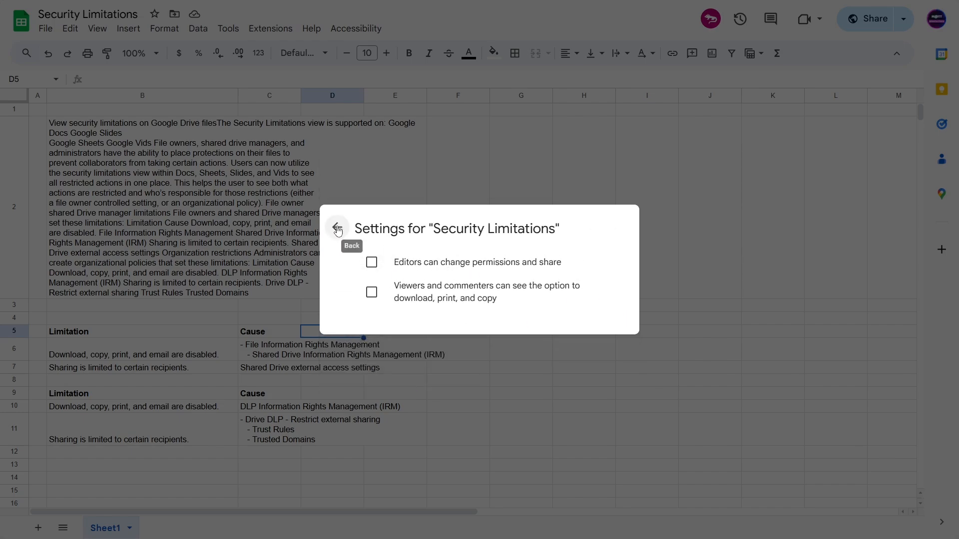
{"action": "left_click", "coordinate": [336, 228]}
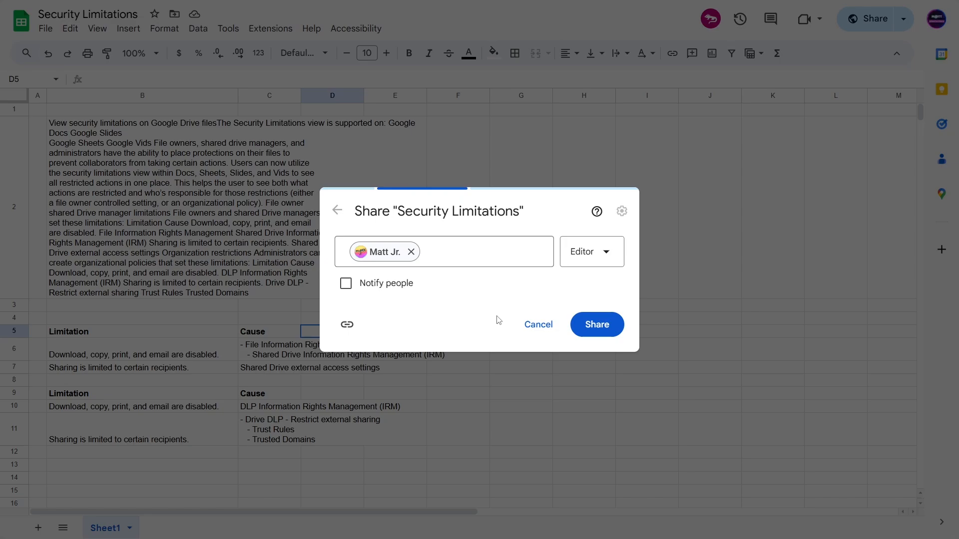
{"action": "left_click", "coordinate": [595, 323]}
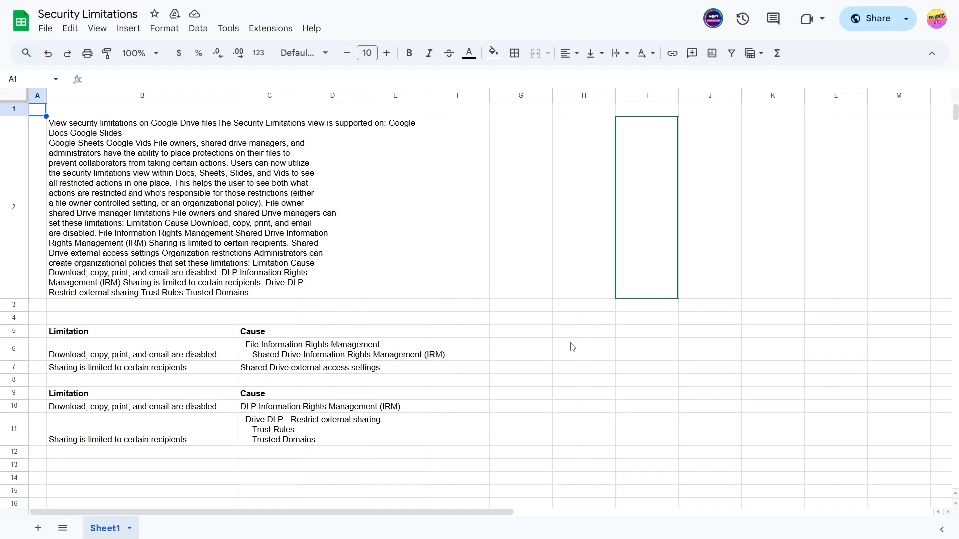
{"action": "left_click", "coordinate": [458, 305]}
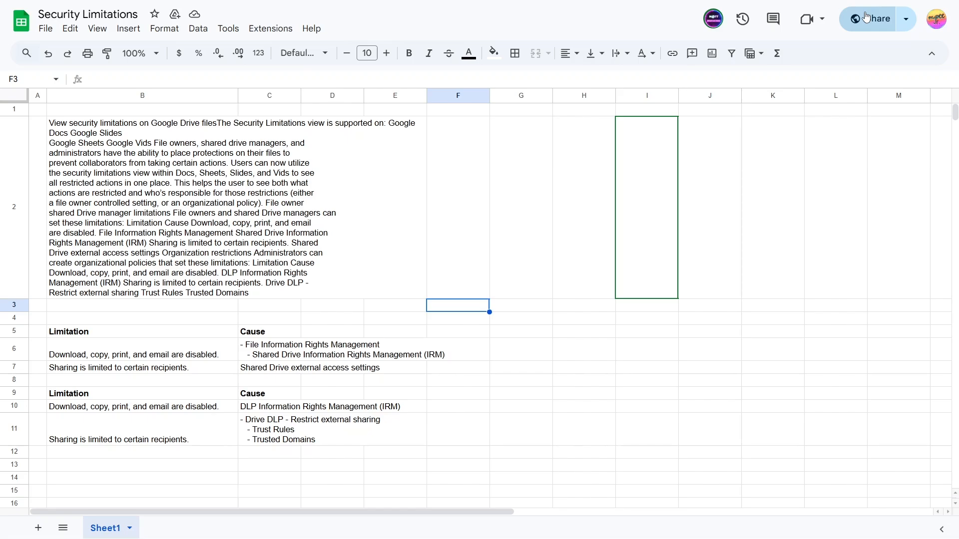
{"action": "left_click", "coordinate": [873, 18]}
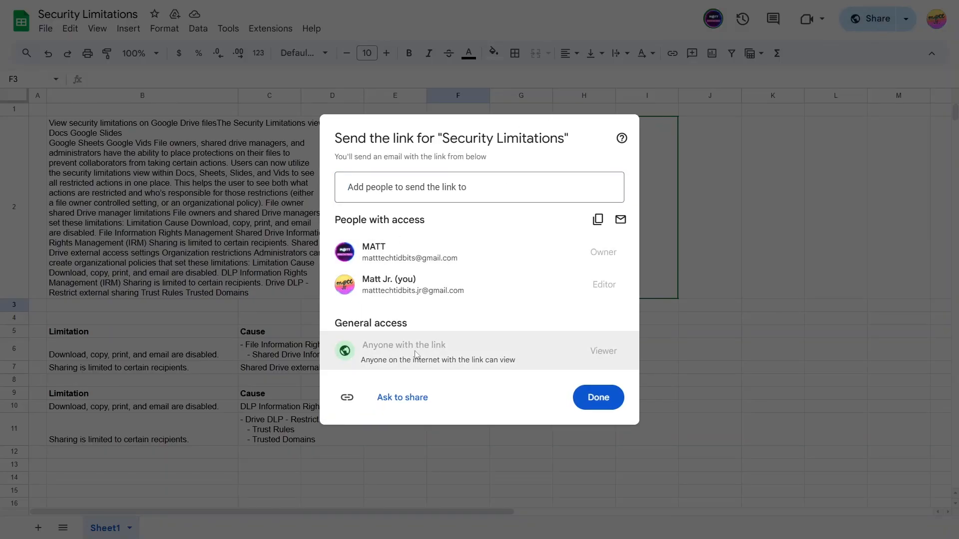
{"action": "left_click", "coordinate": [620, 138]}
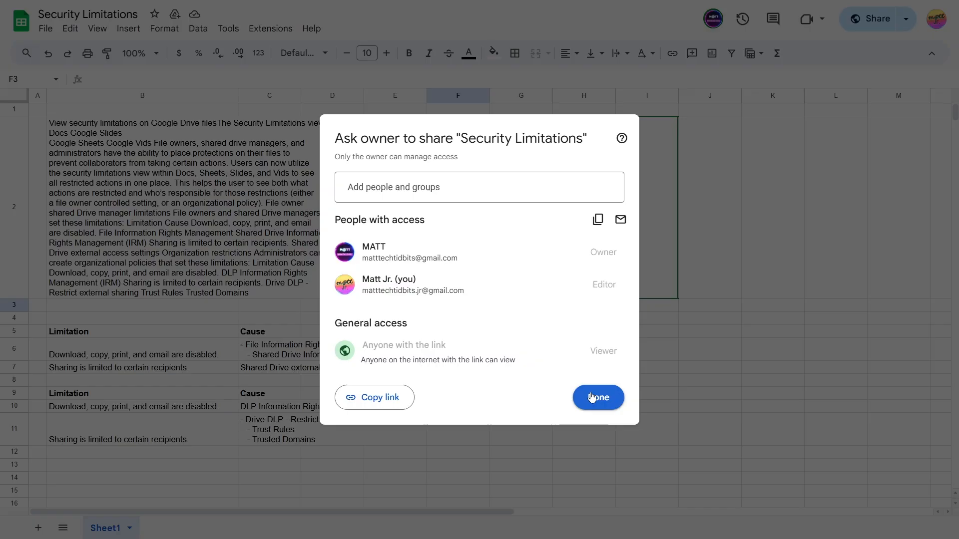
{"action": "left_click", "coordinate": [597, 396]}
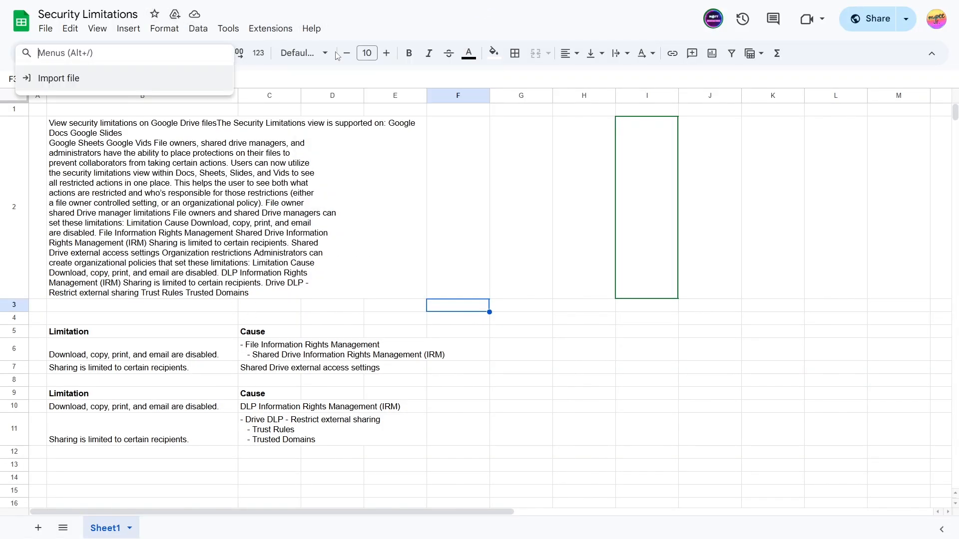
{"action": "type", "text": "secur"}
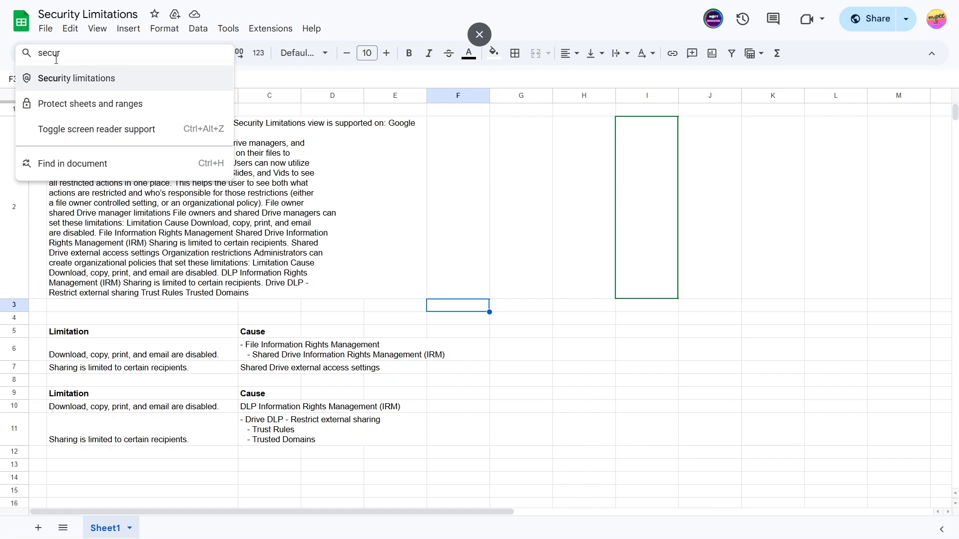
{"action": "left_click", "coordinate": [76, 78]}
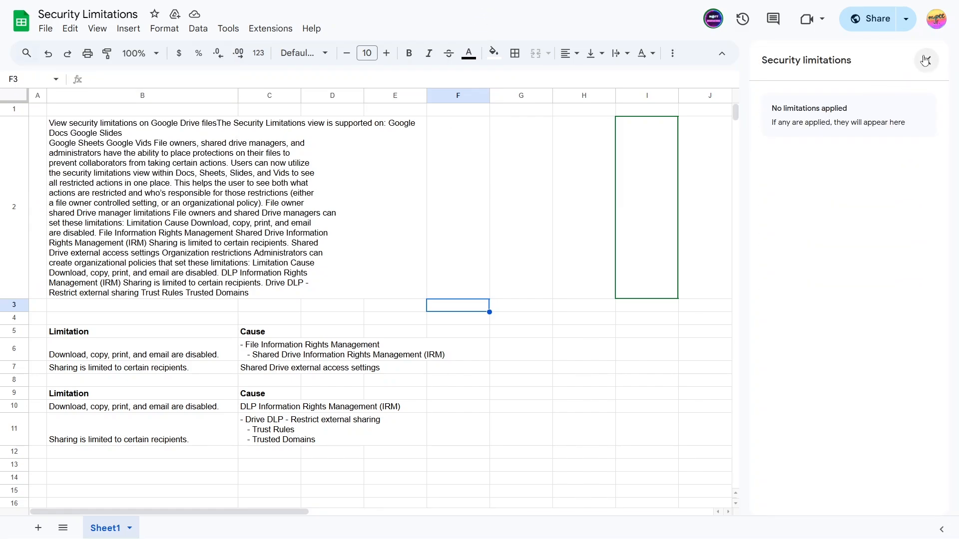
{"action": "left_click", "coordinate": [926, 60]}
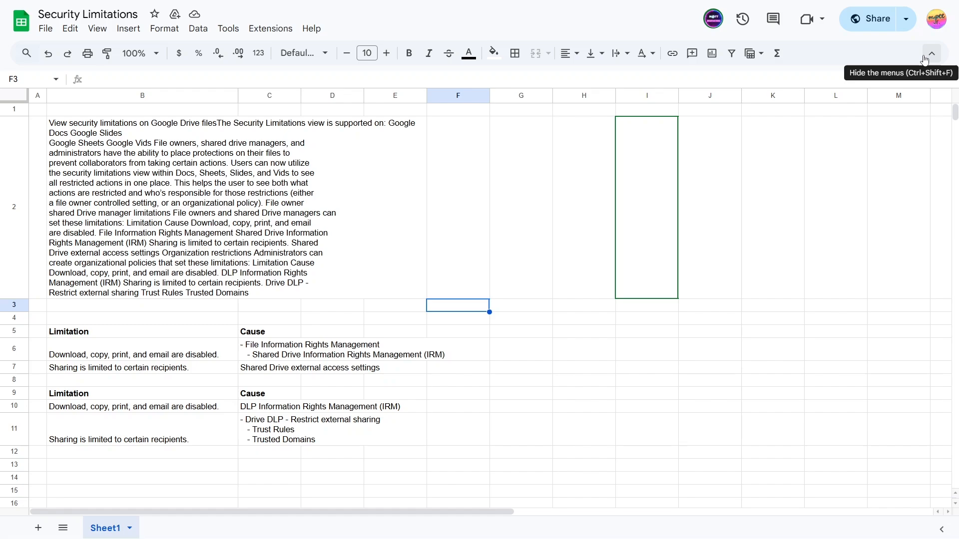